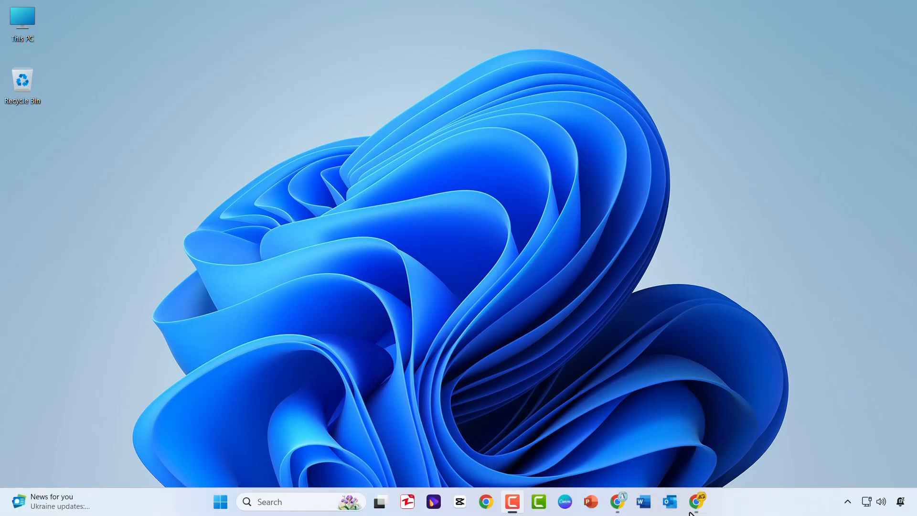
Launch Chrome and go to Google Docs through the Google apps launcher.
{"action": "left_click", "coordinate": [696, 501]}
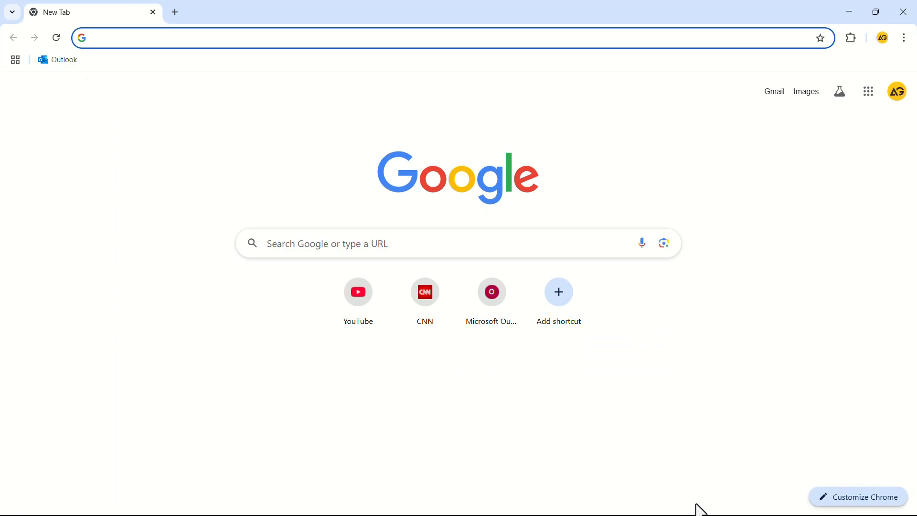
{"action": "mouse_move", "coordinate": [867, 92]}
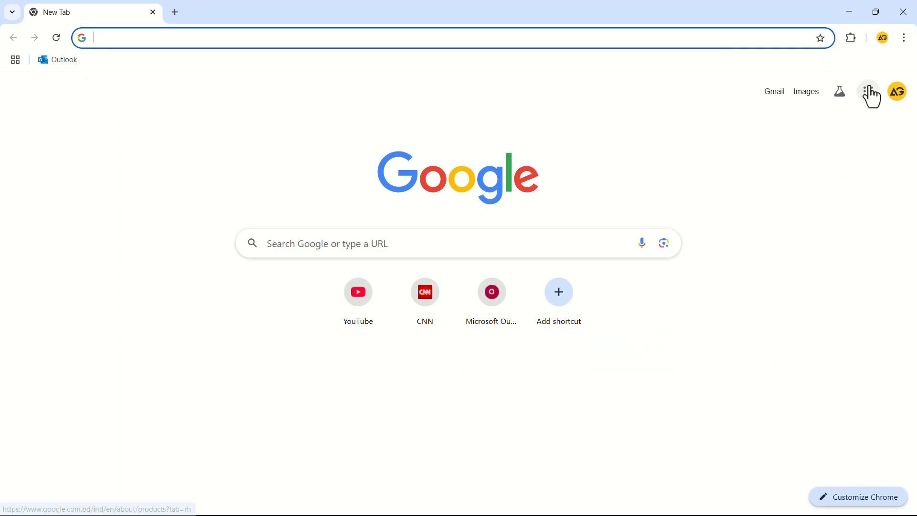
{"action": "left_click", "coordinate": [868, 92]}
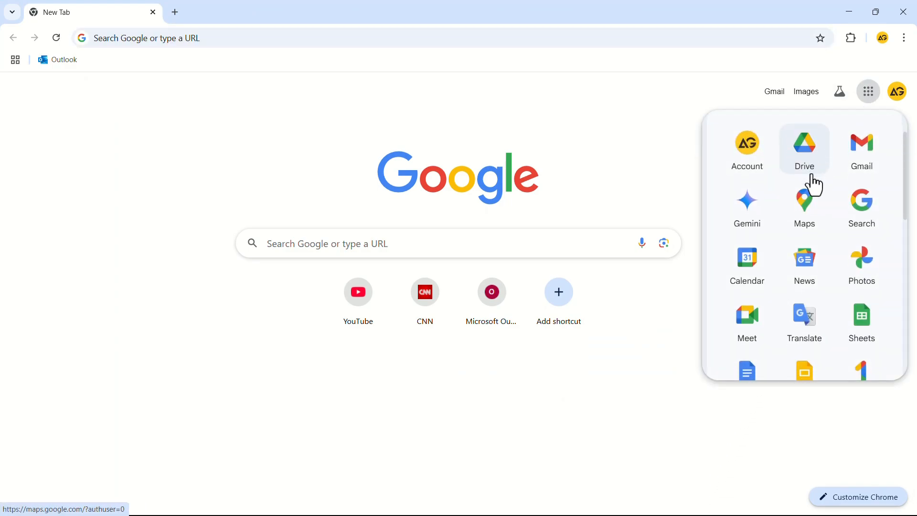
{"action": "left_click", "coordinate": [747, 368]}
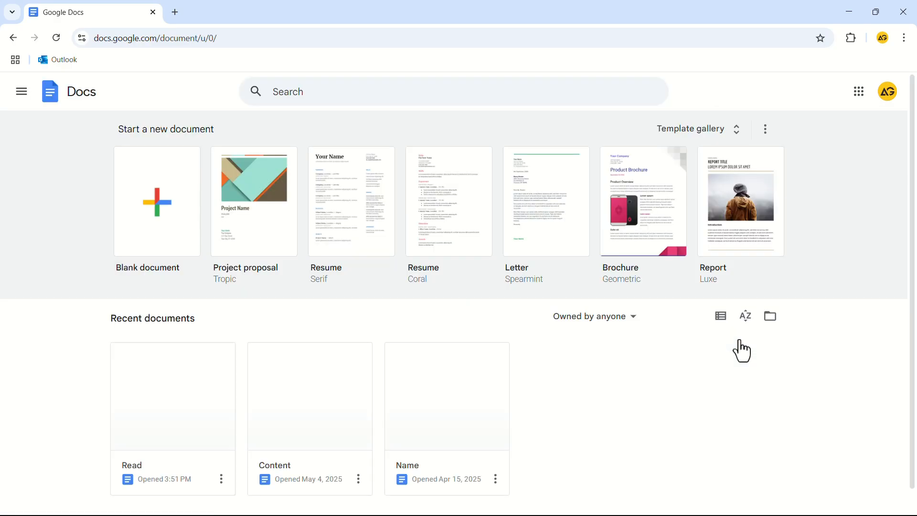
Open the 'Read' document from Recent documents.
{"action": "left_click", "coordinate": [172, 395]}
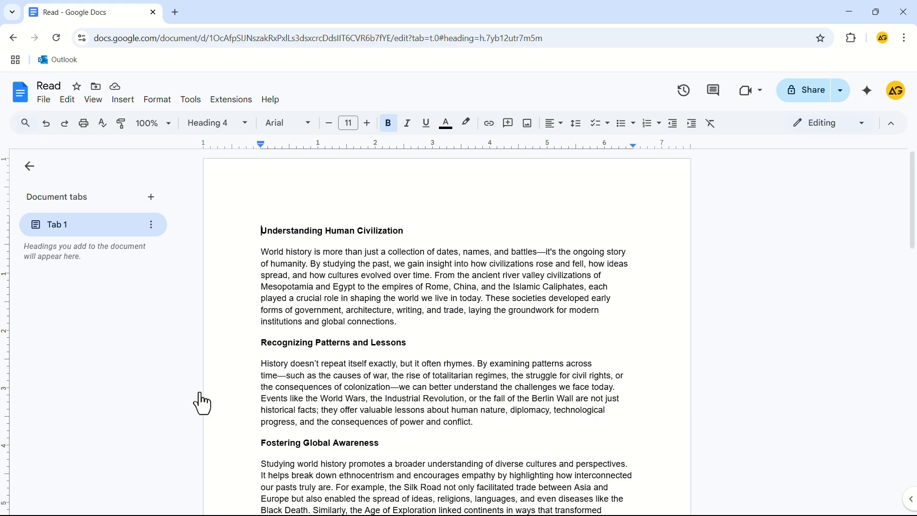
{"action": "mouse_move", "coordinate": [214, 394]}
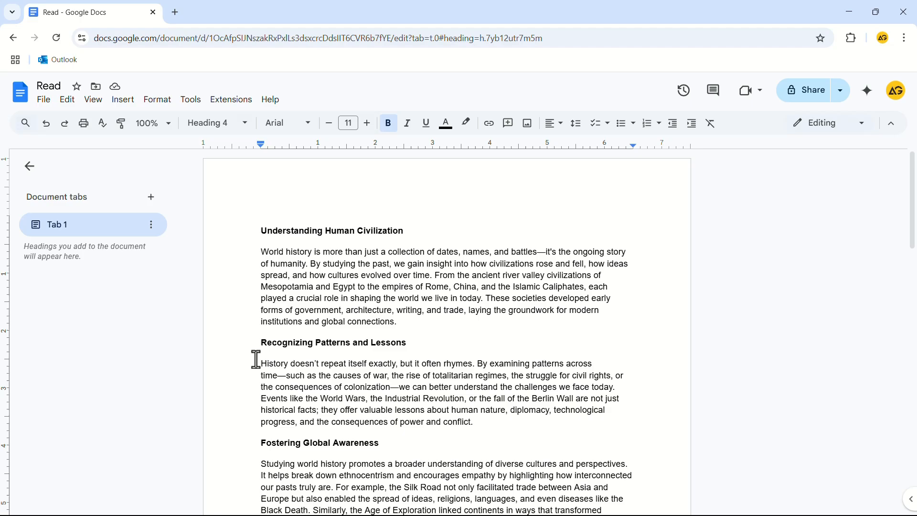
{"action": "mouse_move", "coordinate": [190, 99]}
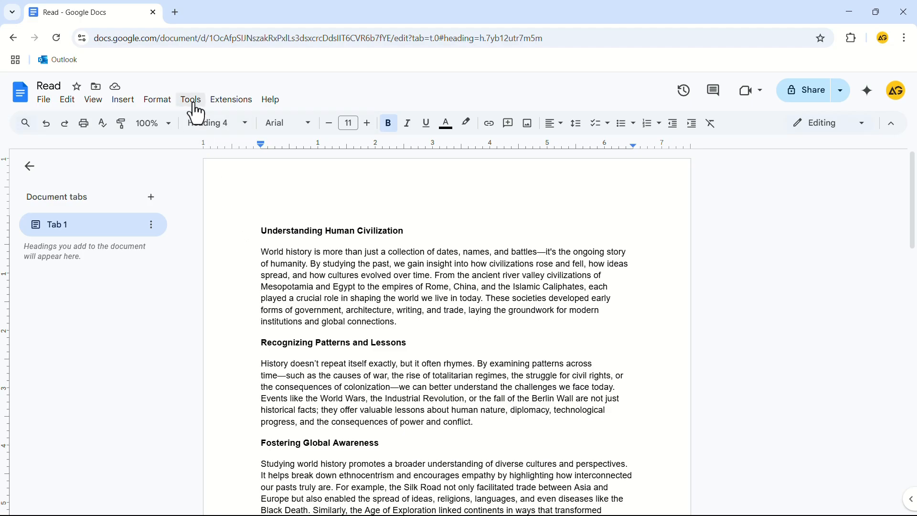
Enable 'Turn on screen reader support' in Tools > Accessibility settings.
{"action": "left_click", "coordinate": [190, 99]}
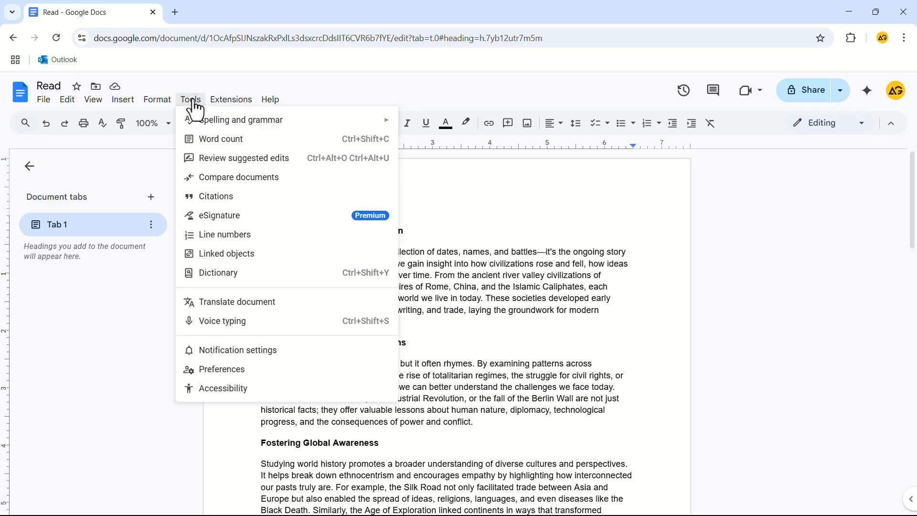
{"action": "left_click", "coordinate": [222, 388]}
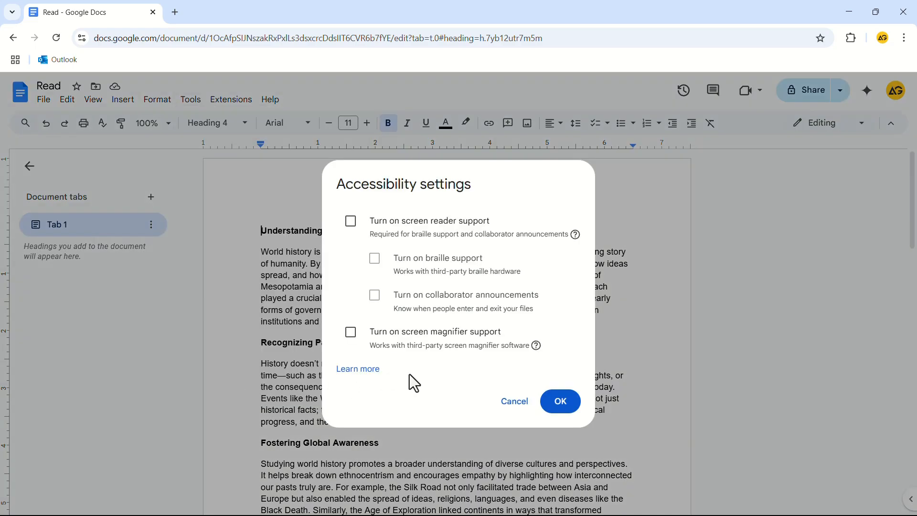
{"action": "left_click", "coordinate": [349, 220]}
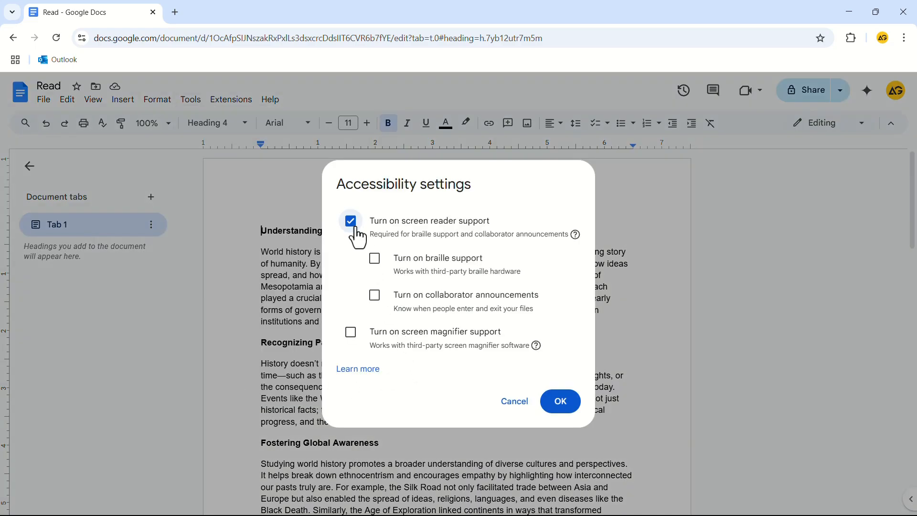
{"action": "mouse_move", "coordinate": [385, 260]}
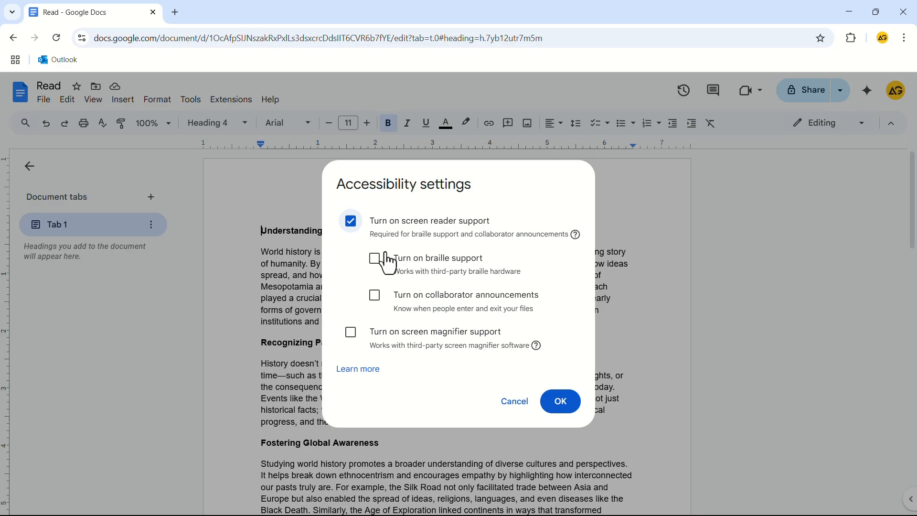
{"action": "left_click", "coordinate": [559, 400]}
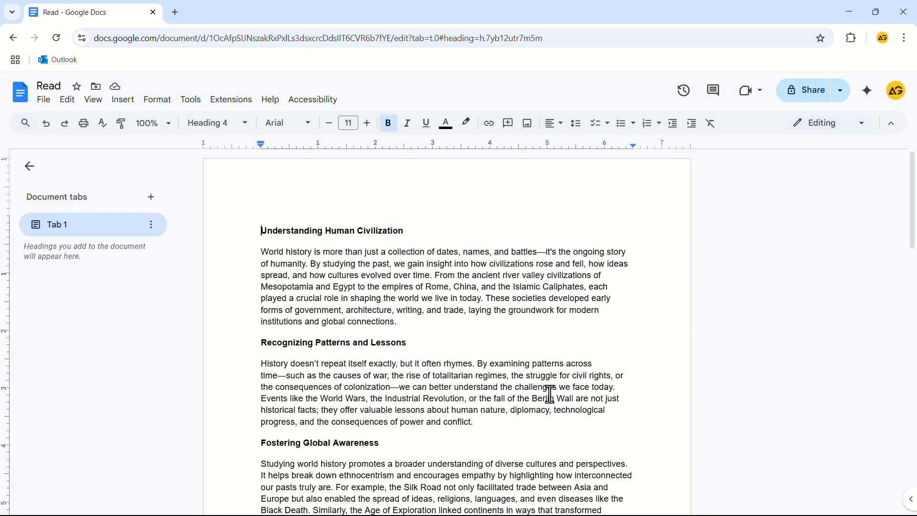
{"action": "mouse_move", "coordinate": [312, 99]}
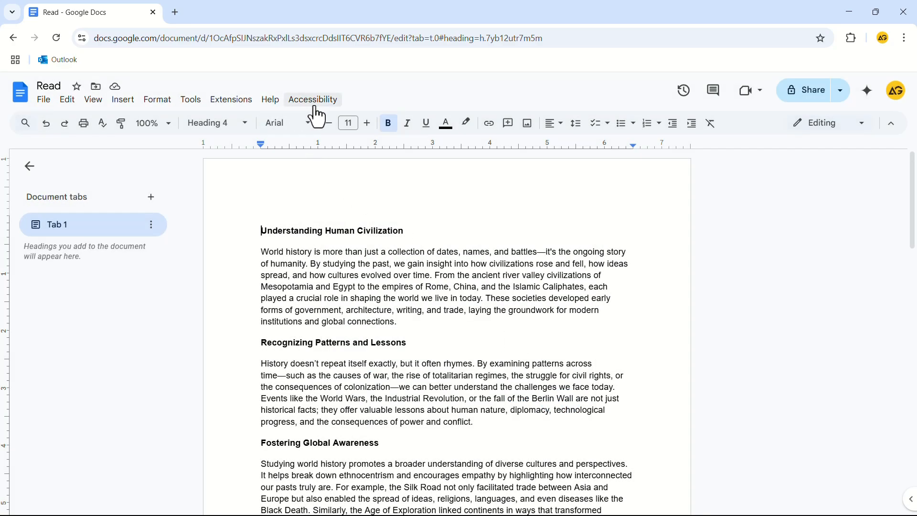
{"action": "mouse_move", "coordinate": [422, 107]}
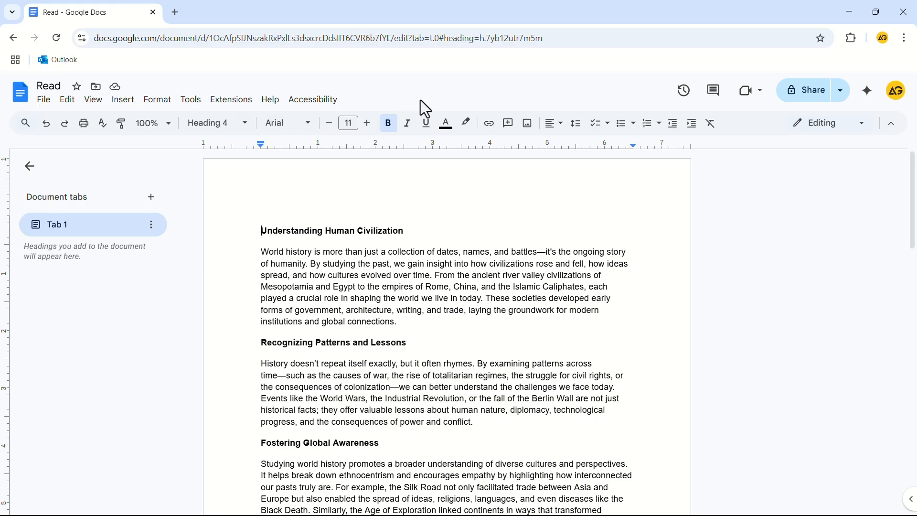
{"action": "mouse_move", "coordinate": [174, 11]}
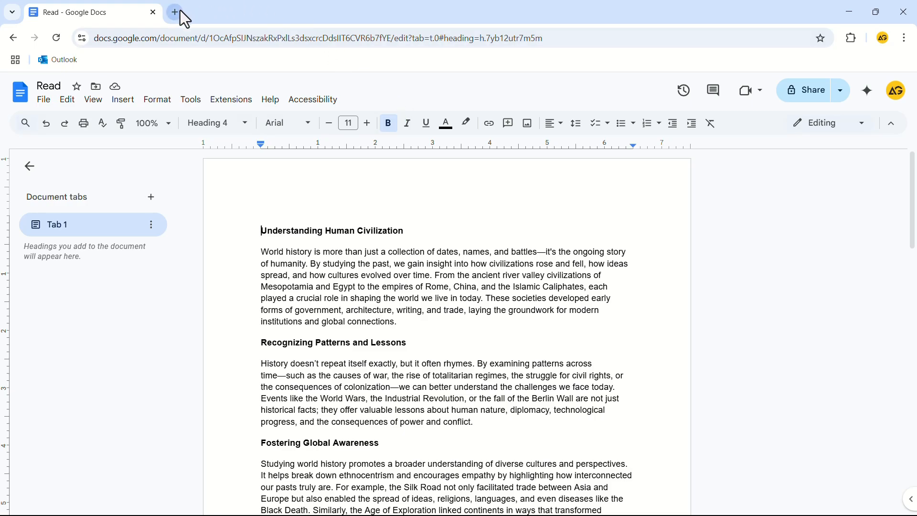
In a new tab, search 'google web store' and go to the Chrome Web Store.
{"action": "left_click", "coordinate": [175, 11]}
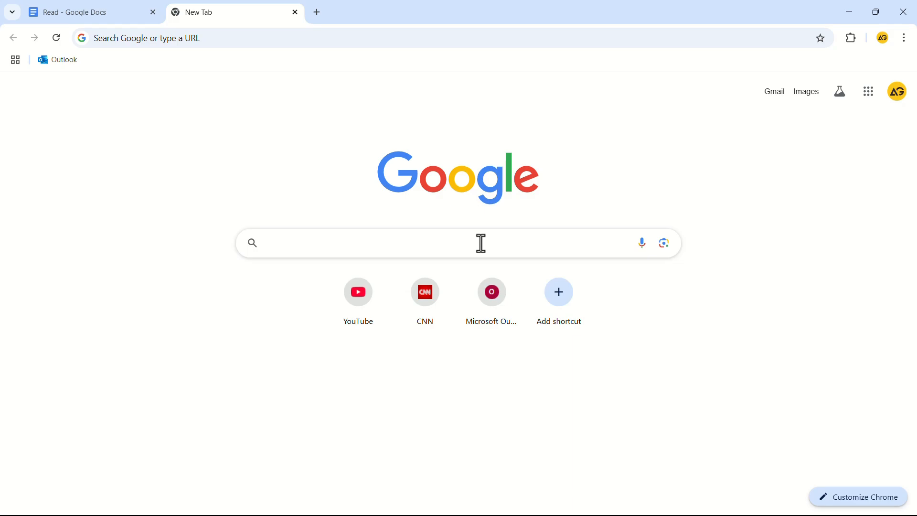
{"action": "type", "text": "google web store"}
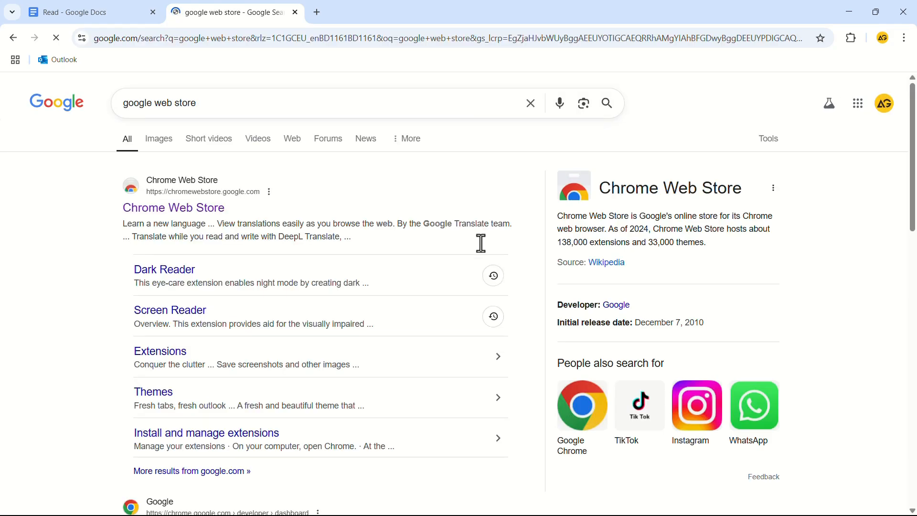
{"action": "mouse_move", "coordinate": [172, 208]}
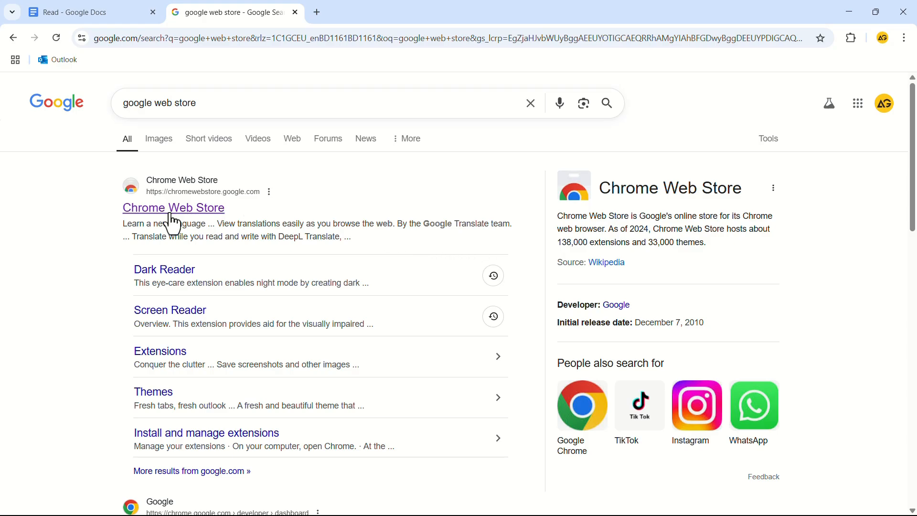
{"action": "left_click", "coordinate": [173, 207]}
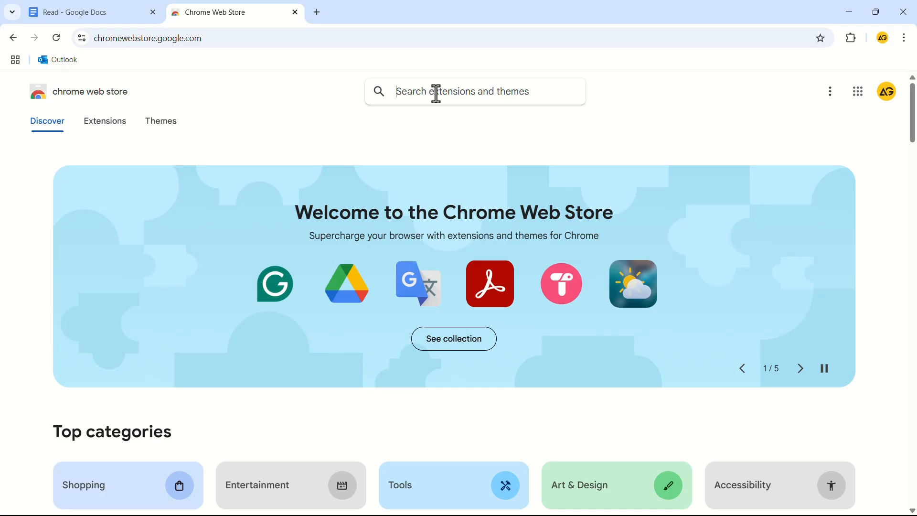
Search 'screen reader', add the Screen Reader extension, and return to the Read tab.
{"action": "type", "text": "screen reader"}
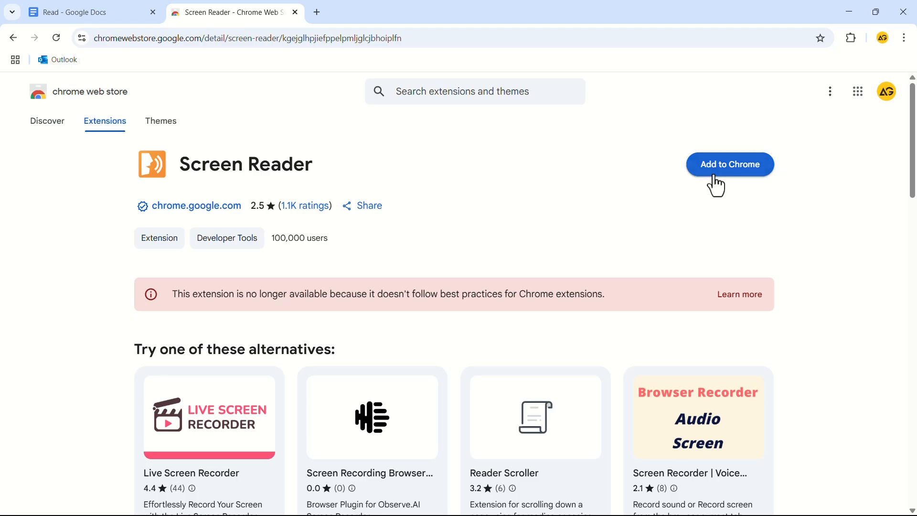
{"action": "left_click", "coordinate": [729, 164]}
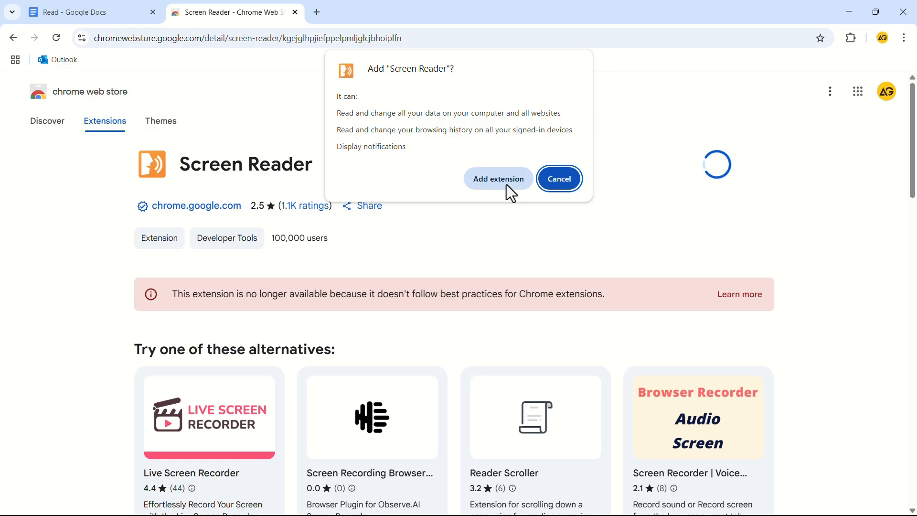
{"action": "left_click", "coordinate": [497, 178]}
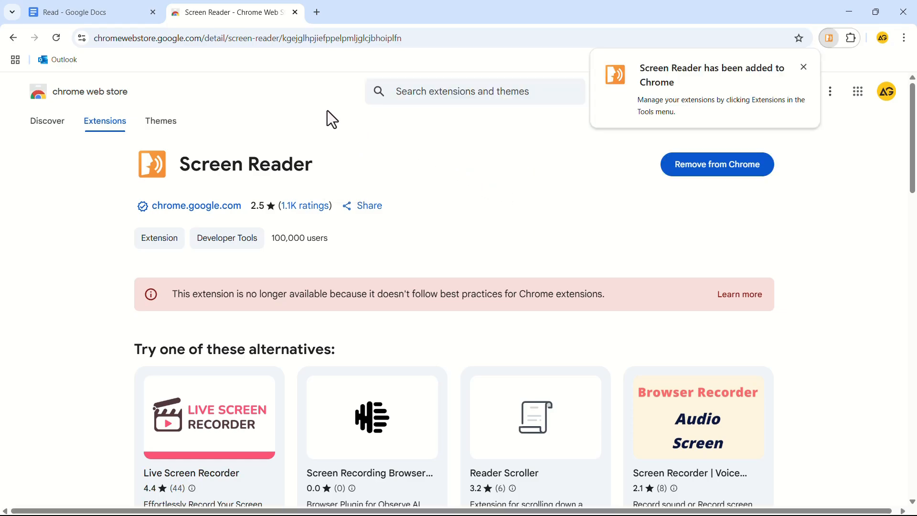
{"action": "left_click", "coordinate": [88, 11]}
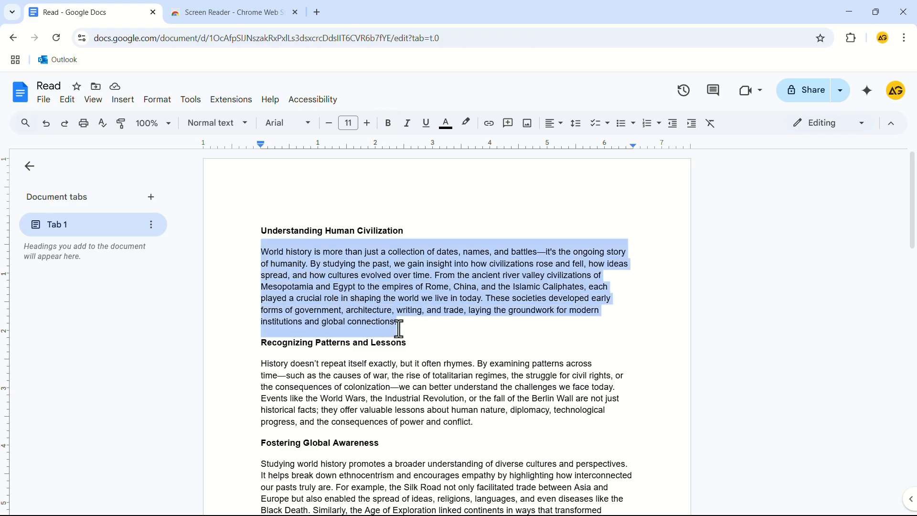
{"action": "left_click", "coordinate": [312, 99]}
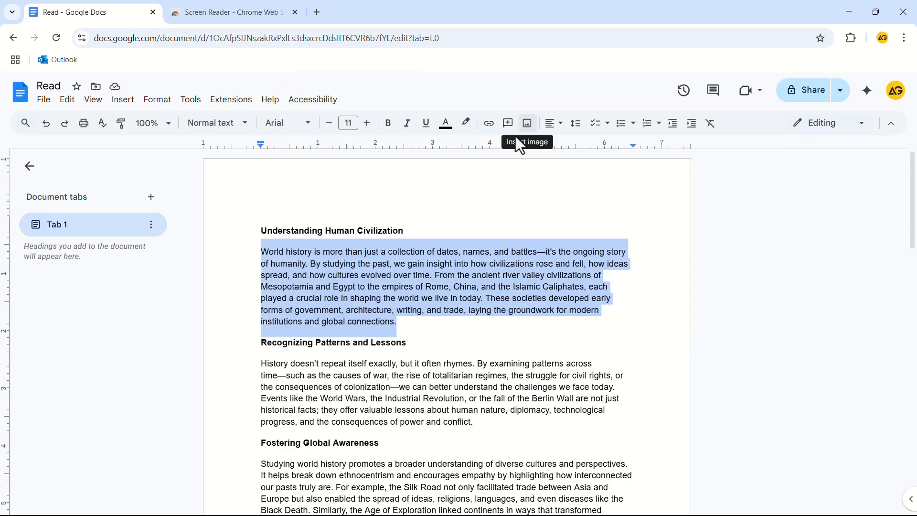
{"action": "mouse_move", "coordinate": [503, 239]}
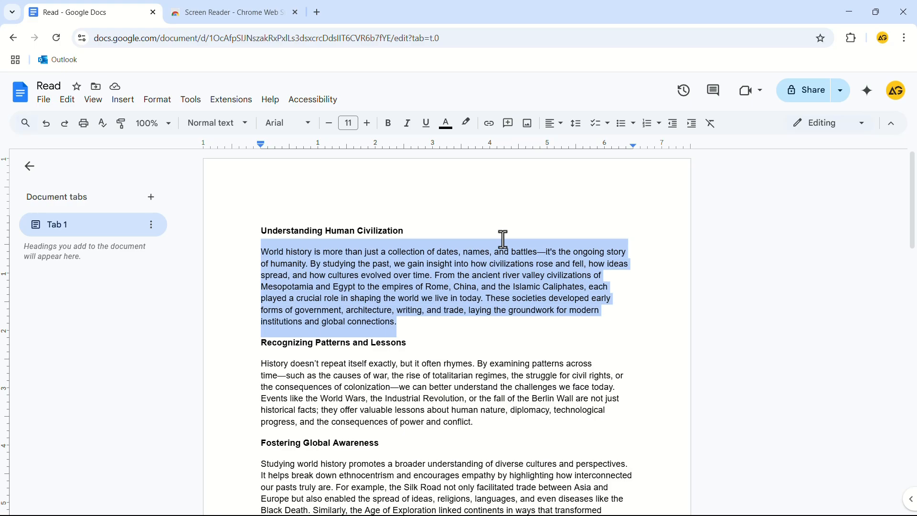